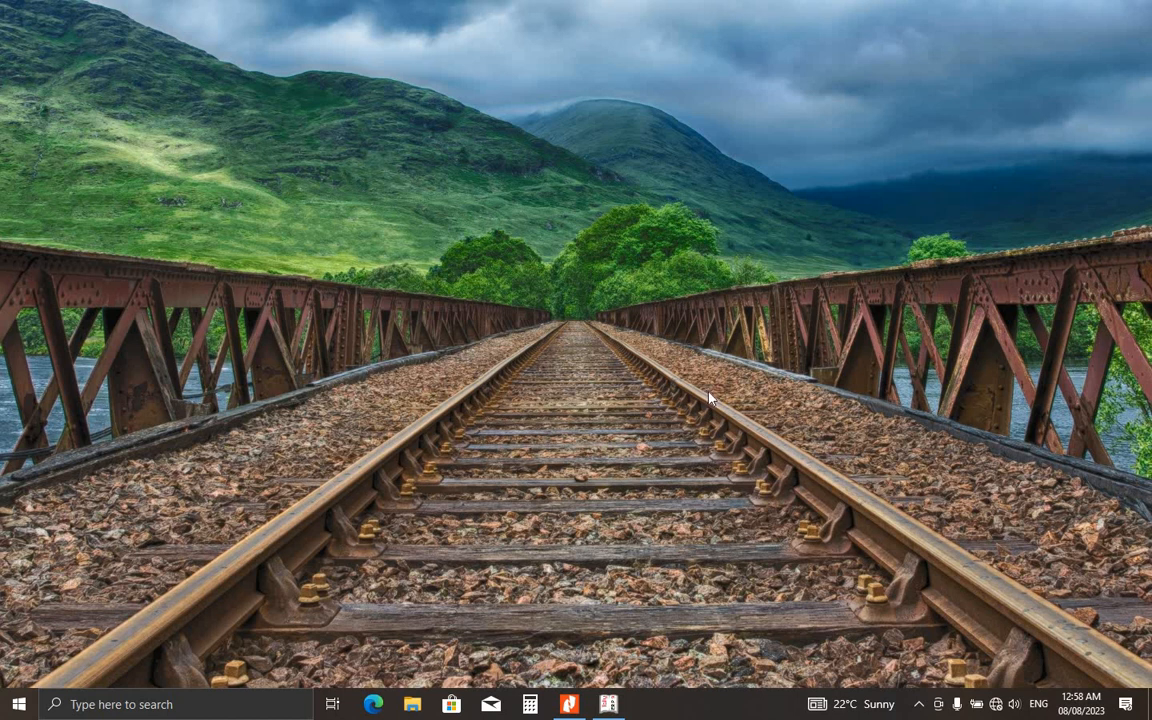
mouse_move(730, 401)
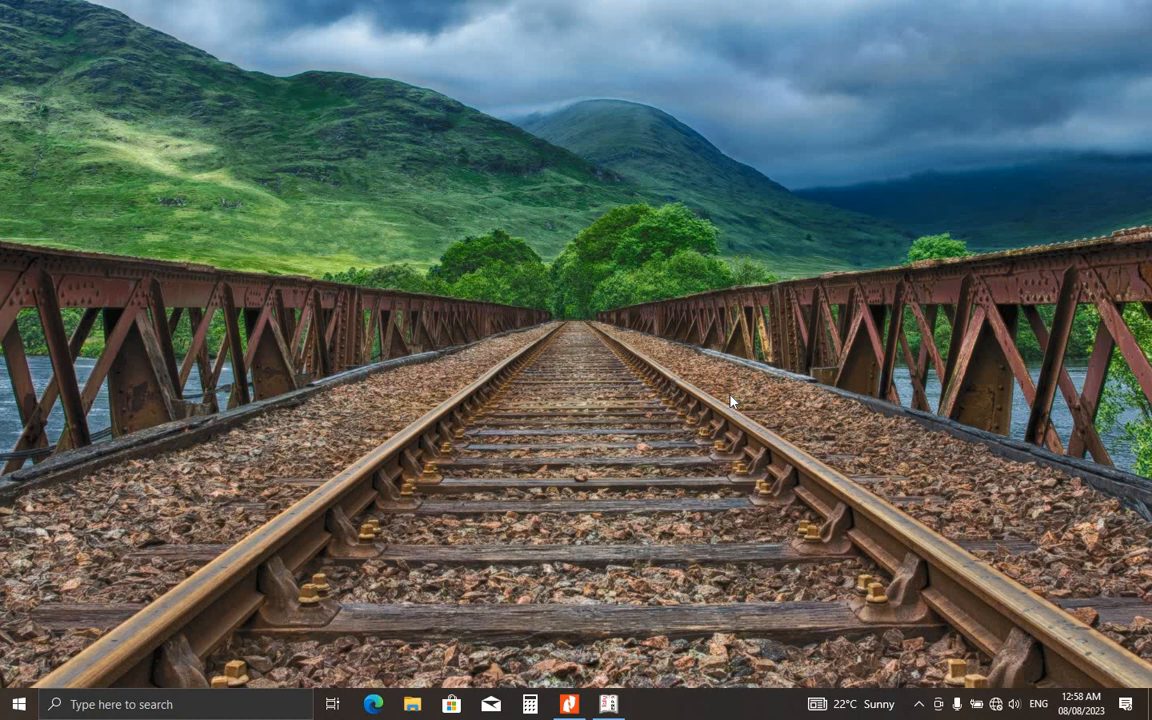
mouse_move(789, 408)
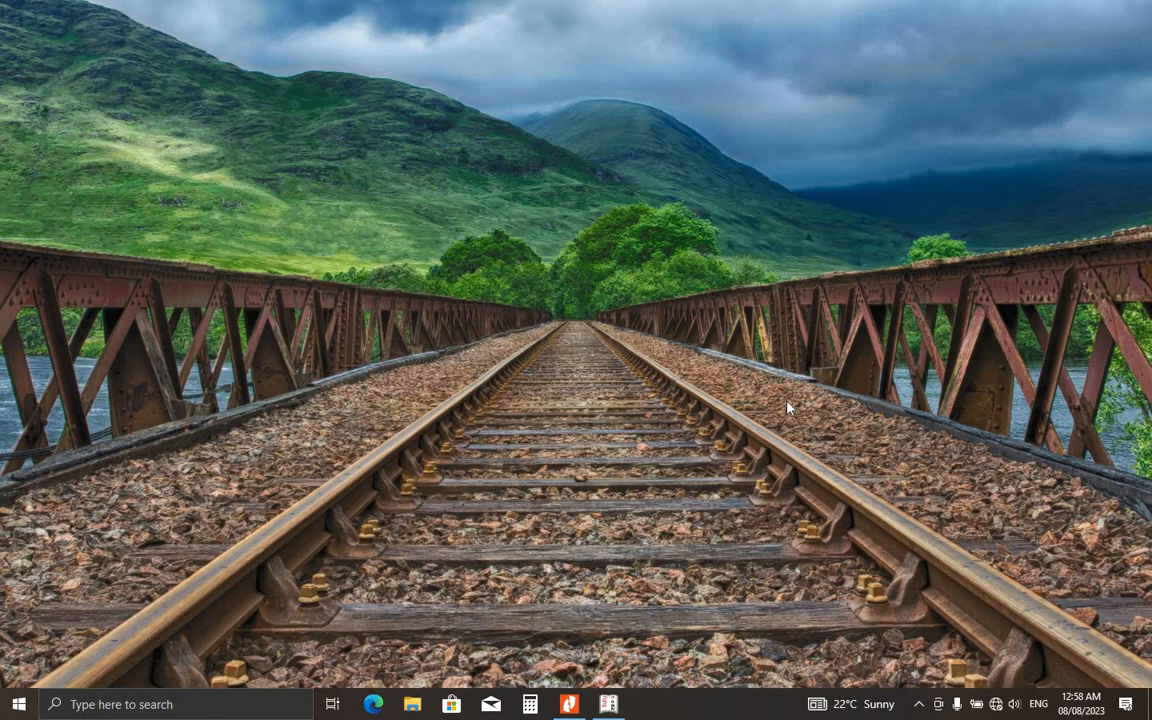
mouse_move(608, 704)
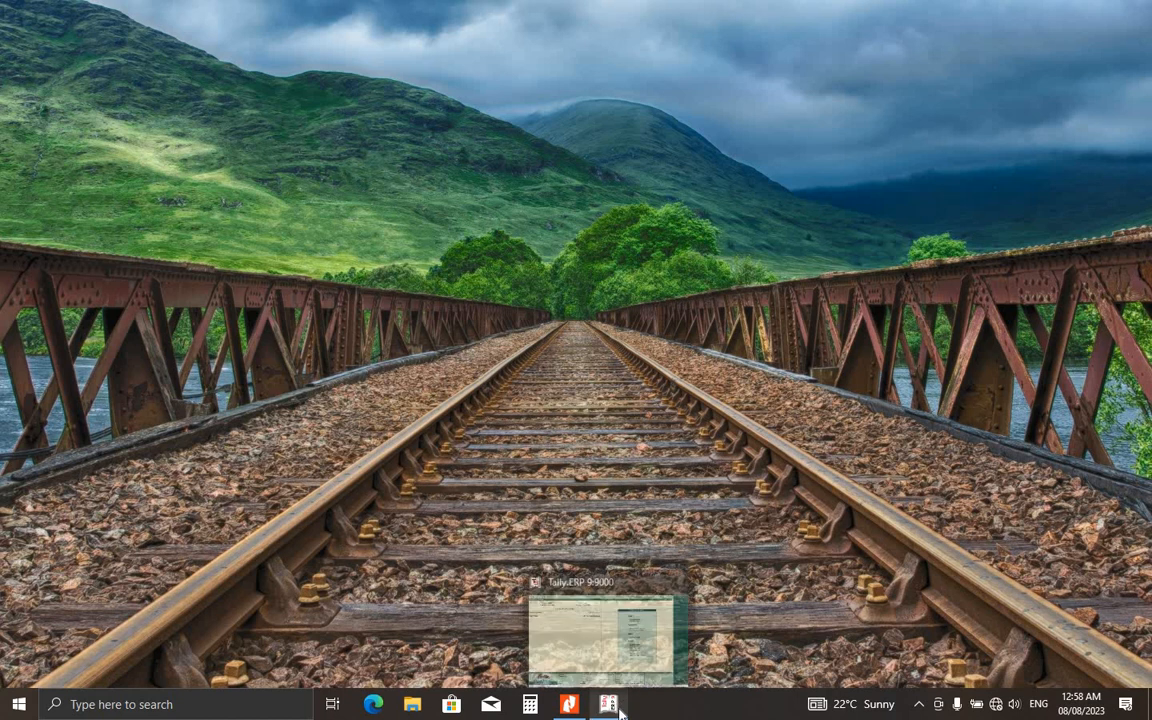
- Restore the Tally.ERP 9 window from the taskbar to show ABC TECH's Gateway of Tally
click(608, 704)
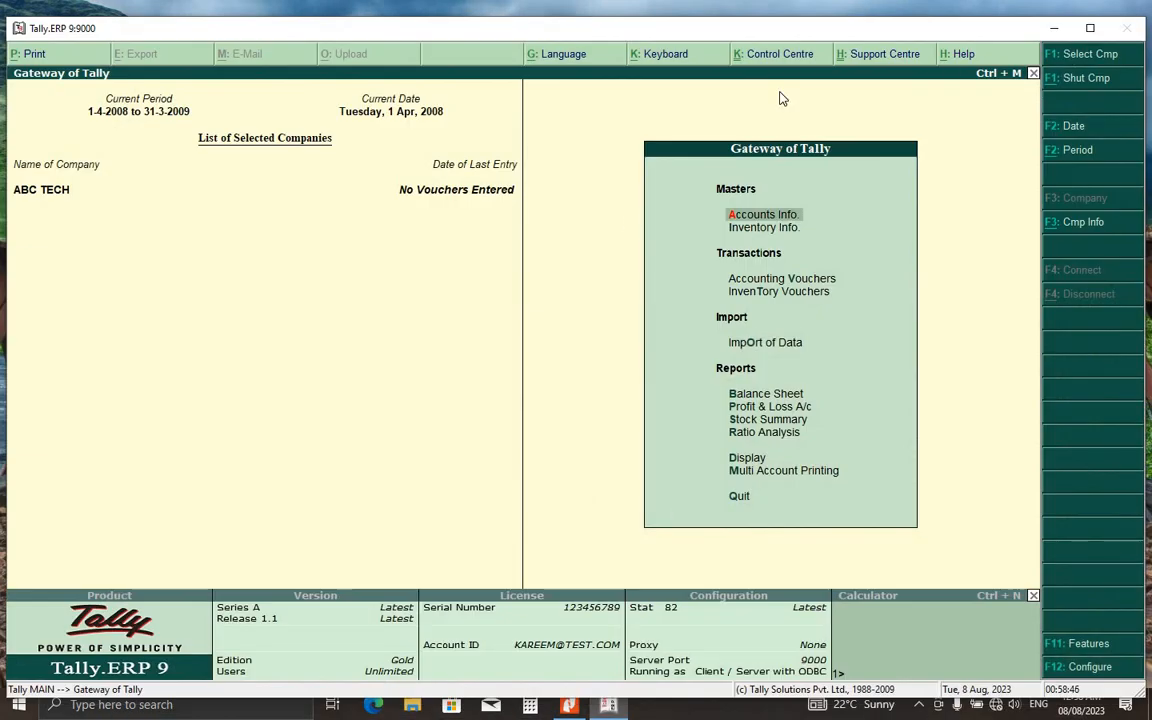
mouse_move(1078, 62)
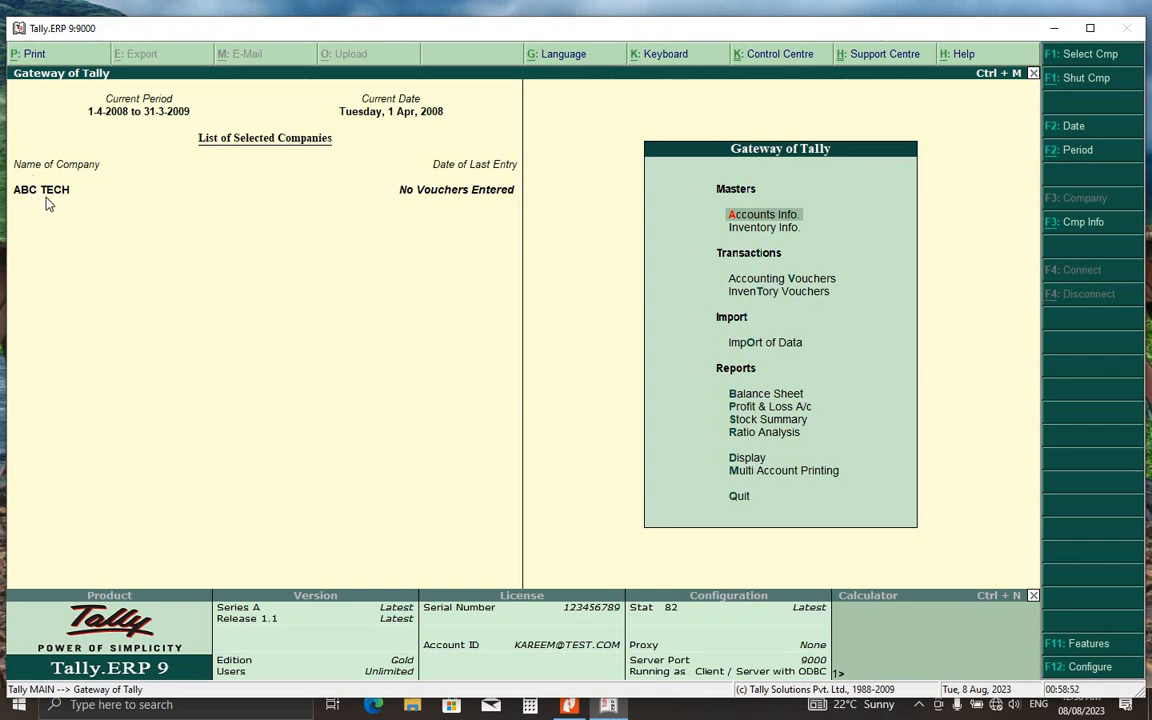
mouse_move(85, 200)
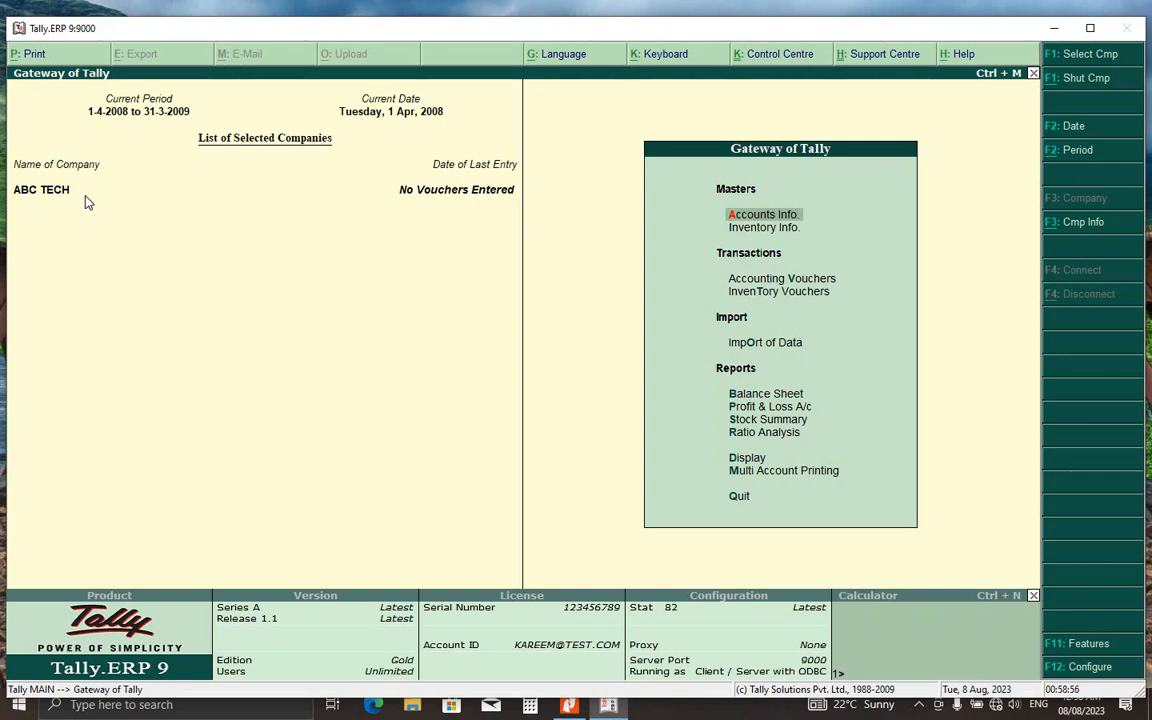
mouse_move(342, 238)
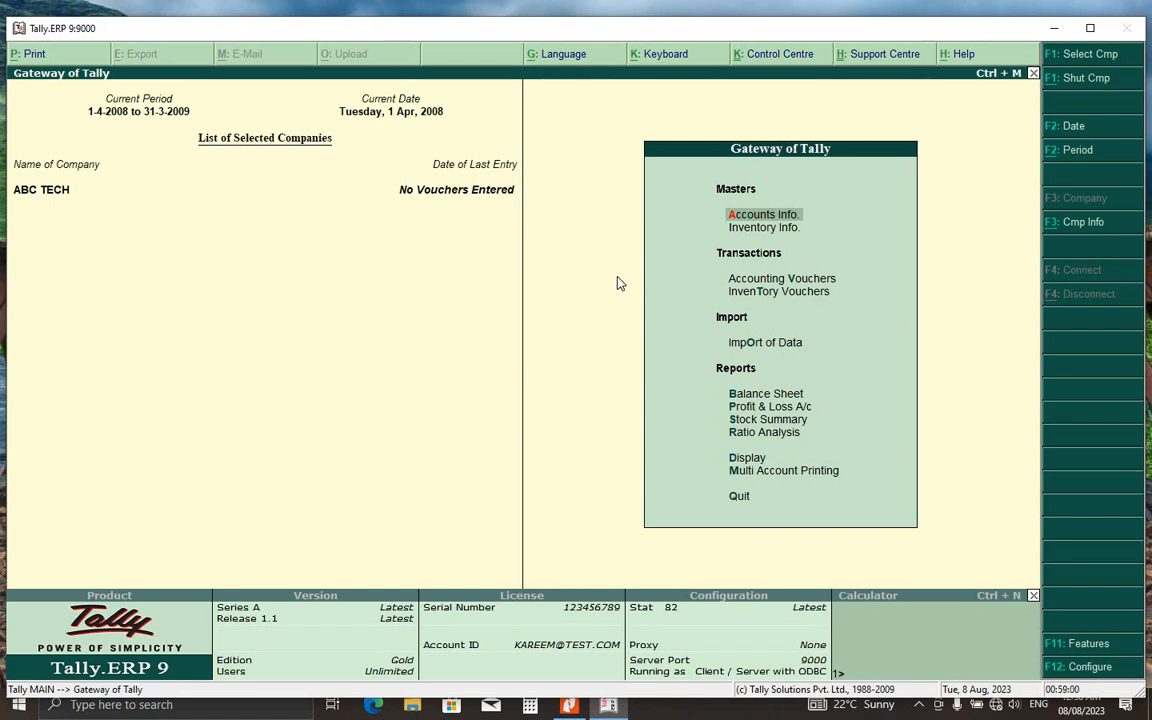
mouse_move(584, 295)
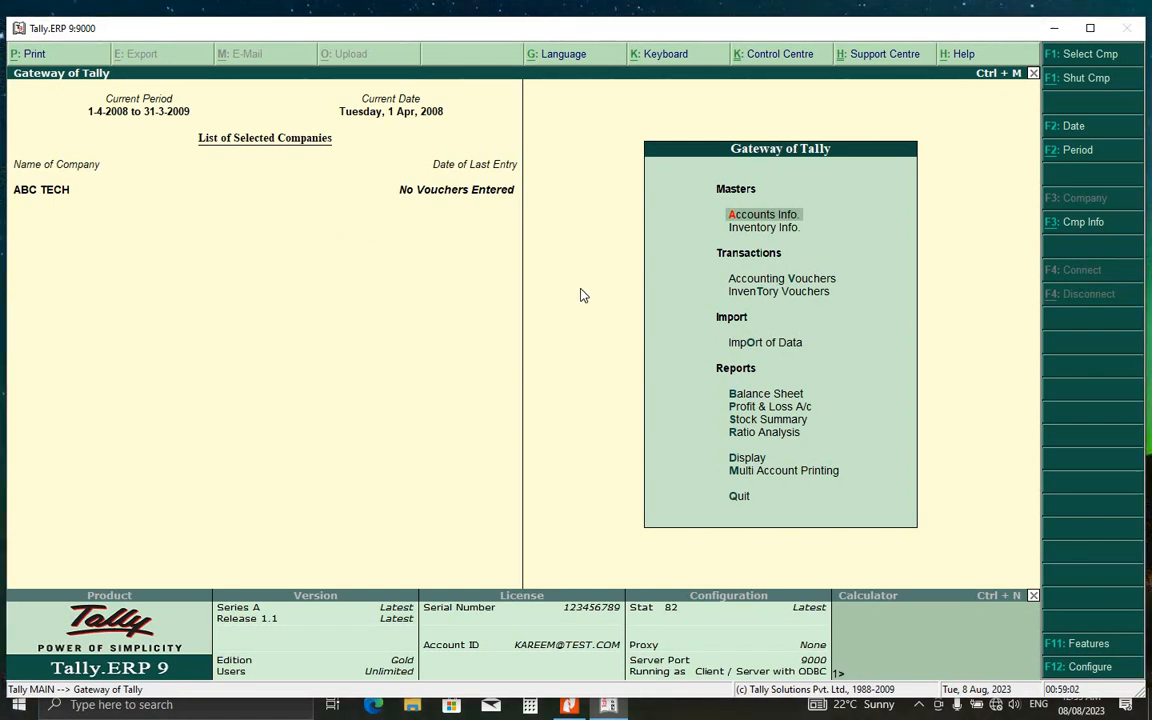
mouse_move(565, 296)
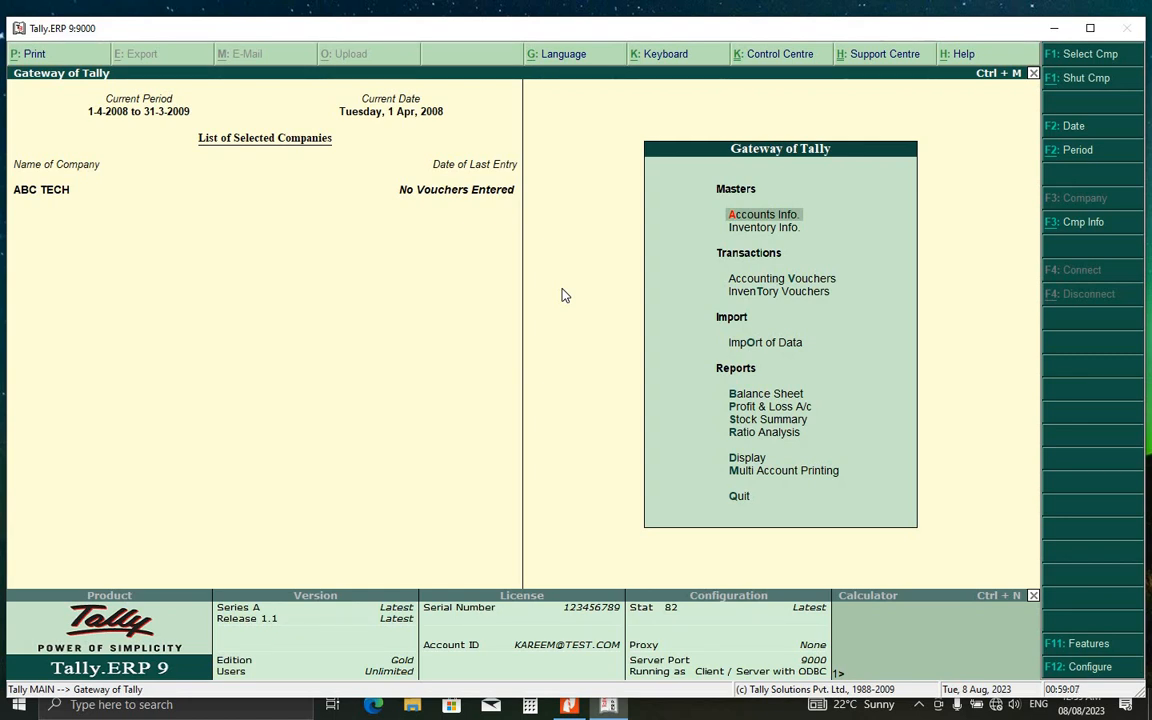
mouse_move(575, 297)
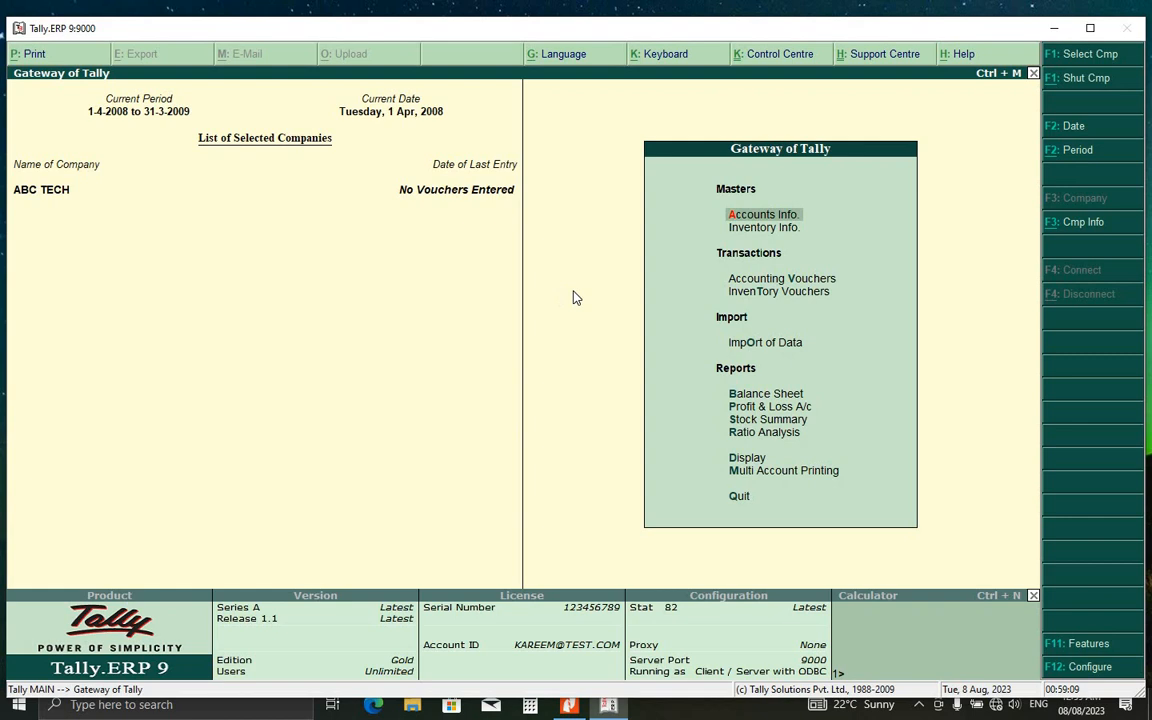
mouse_move(718, 403)
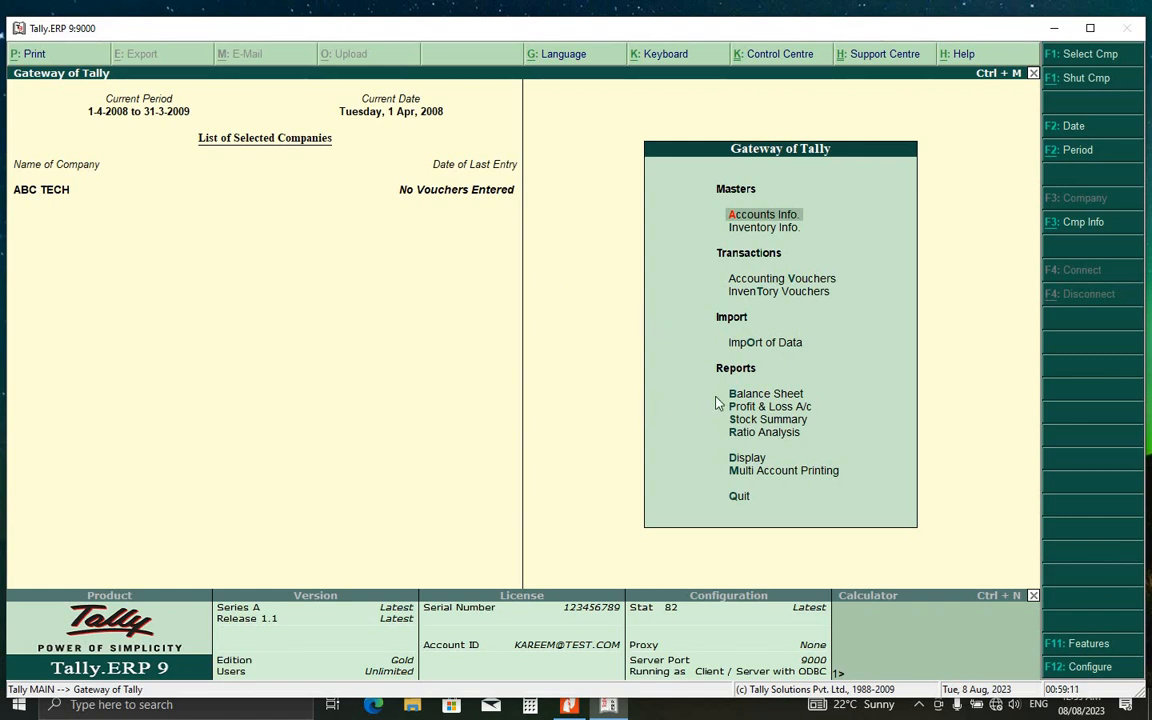
mouse_move(787, 168)
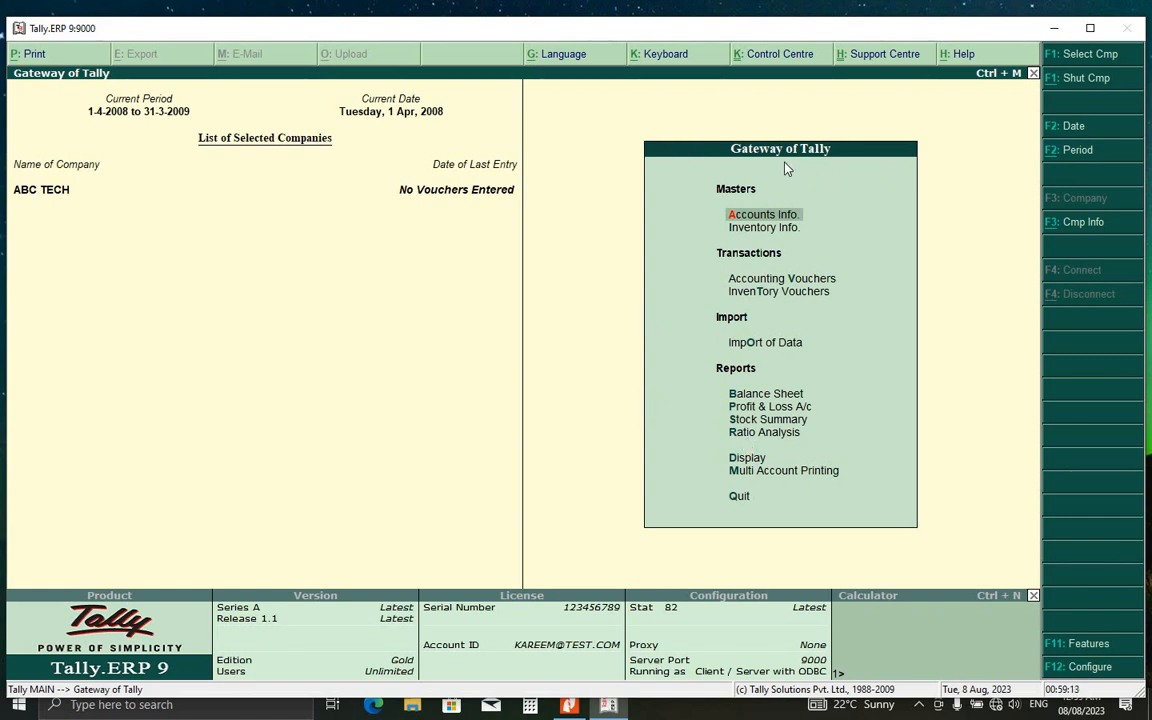
mouse_move(687, 265)
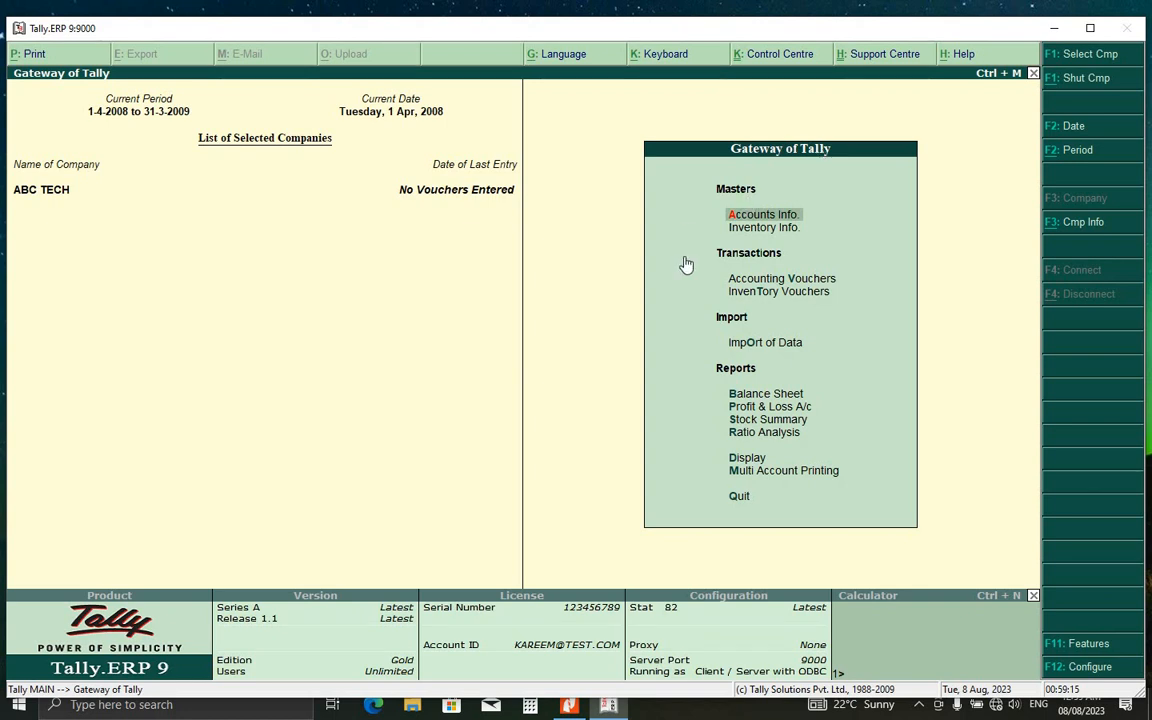
mouse_move(753, 215)
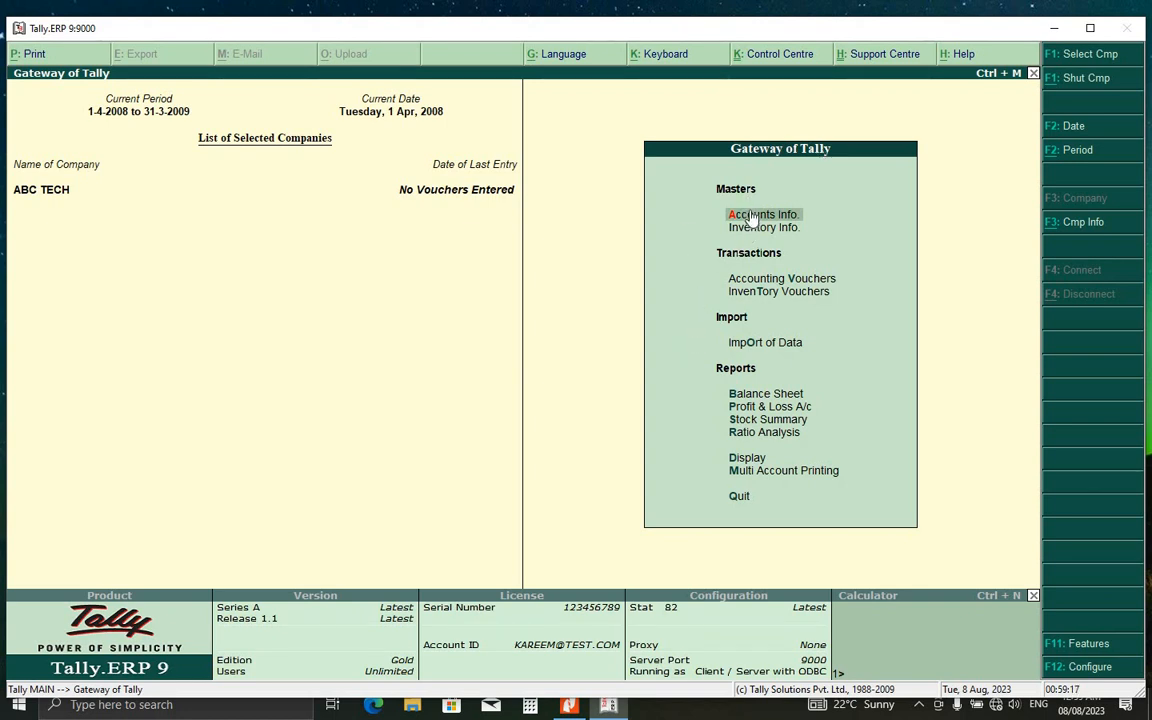
- Go to Accounts Info. and choose Ledgers to reach the ledger options
click(763, 214)
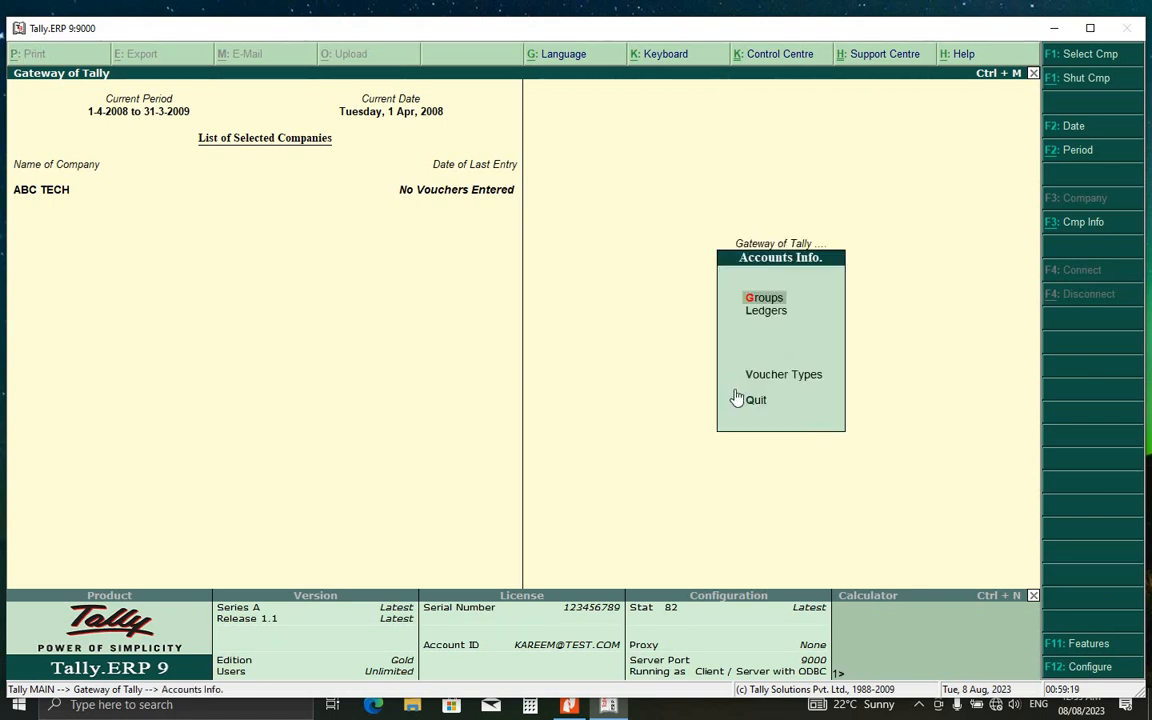
click(766, 310)
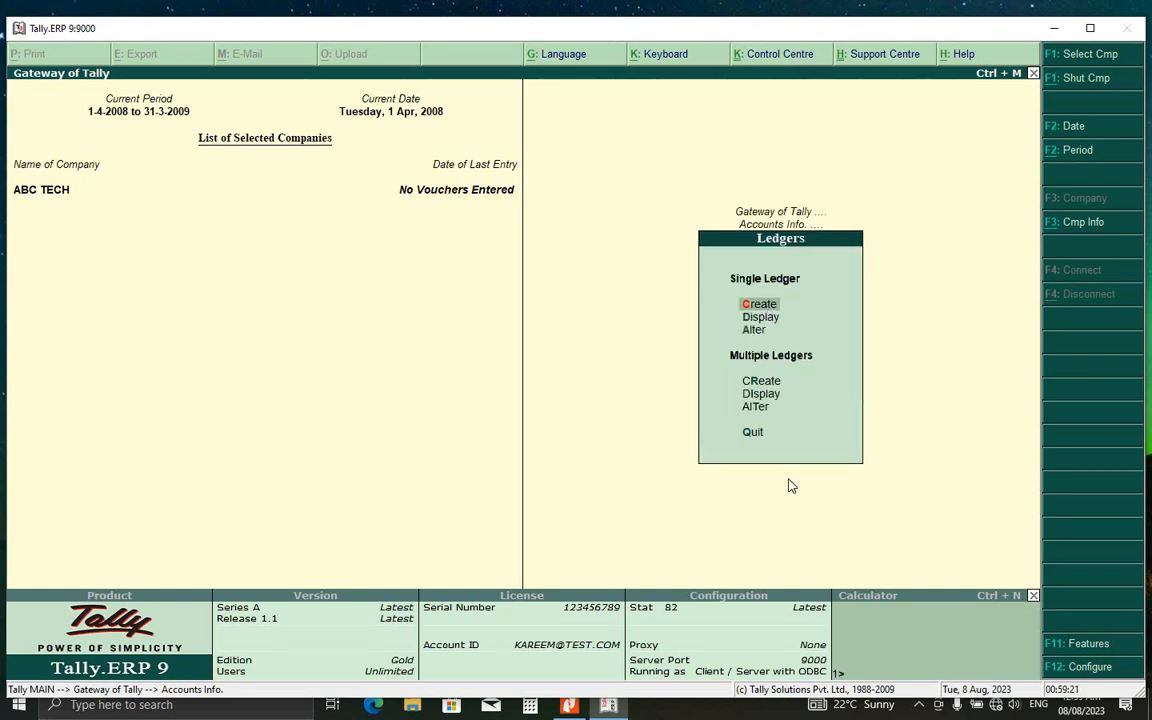
mouse_move(838, 308)
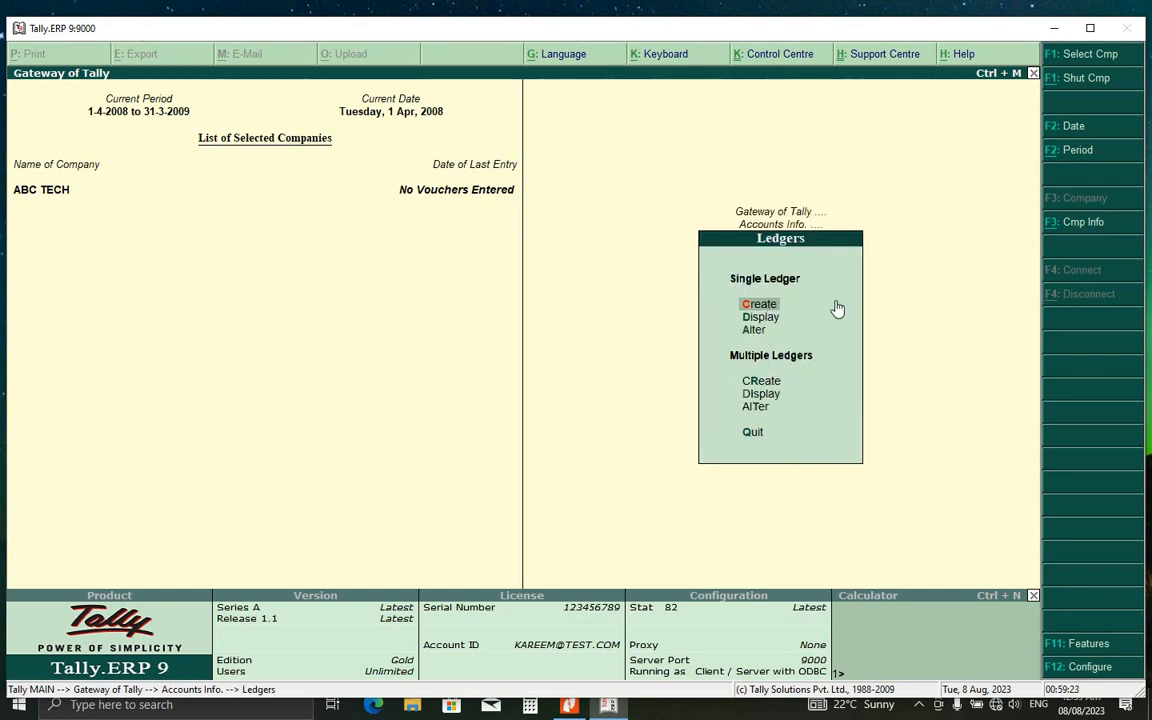
mouse_move(796, 368)
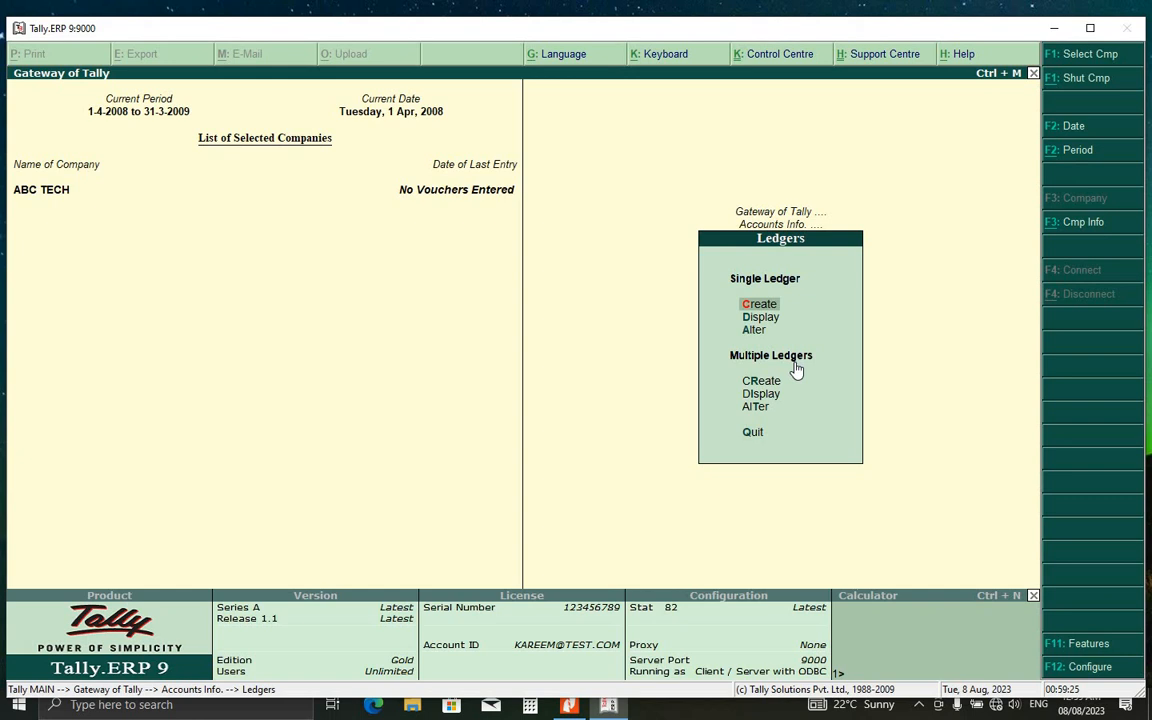
mouse_move(758, 343)
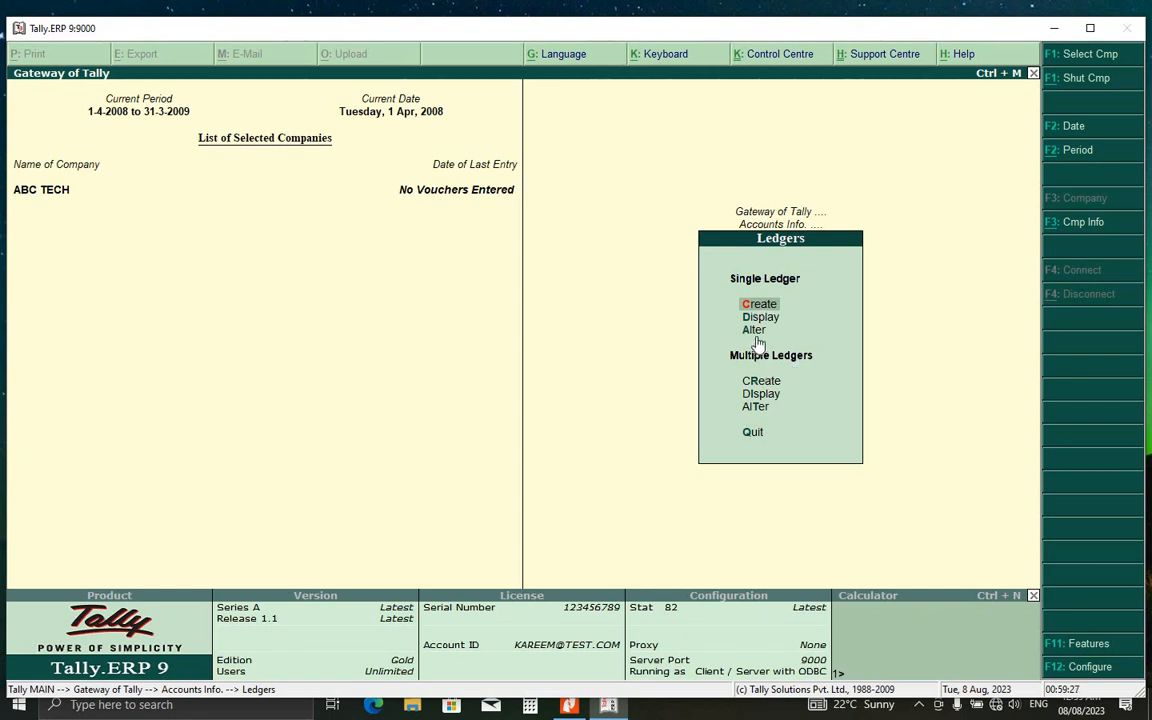
click(759, 303)
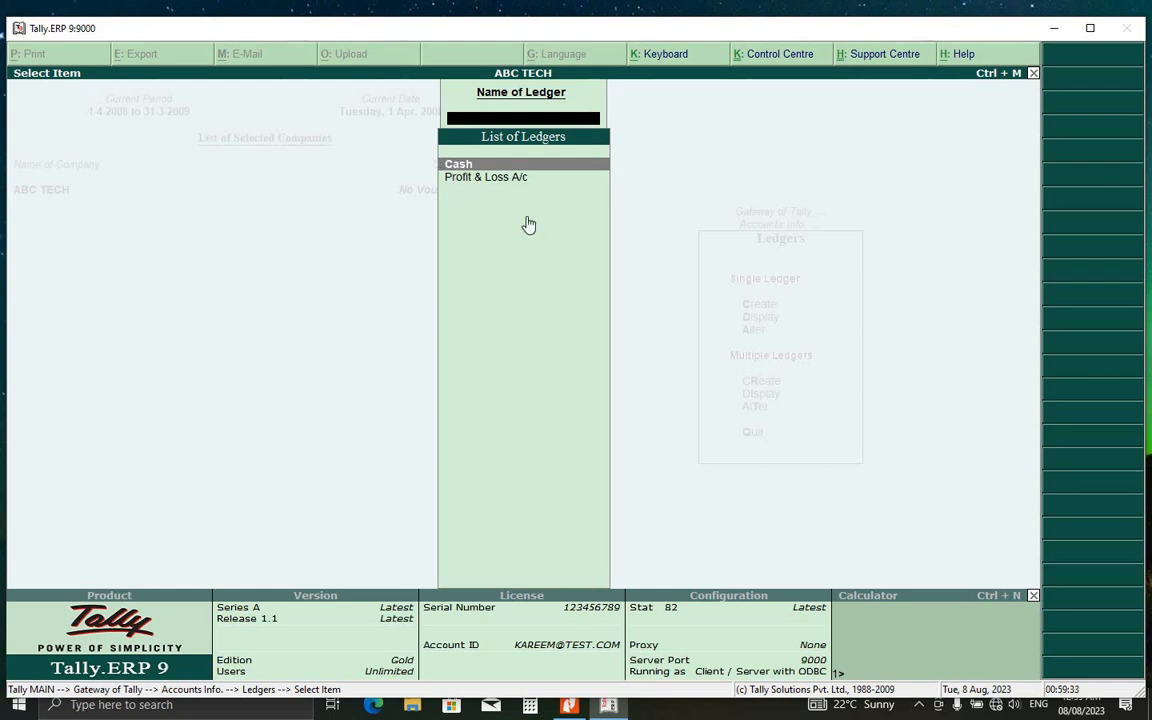
mouse_move(460, 178)
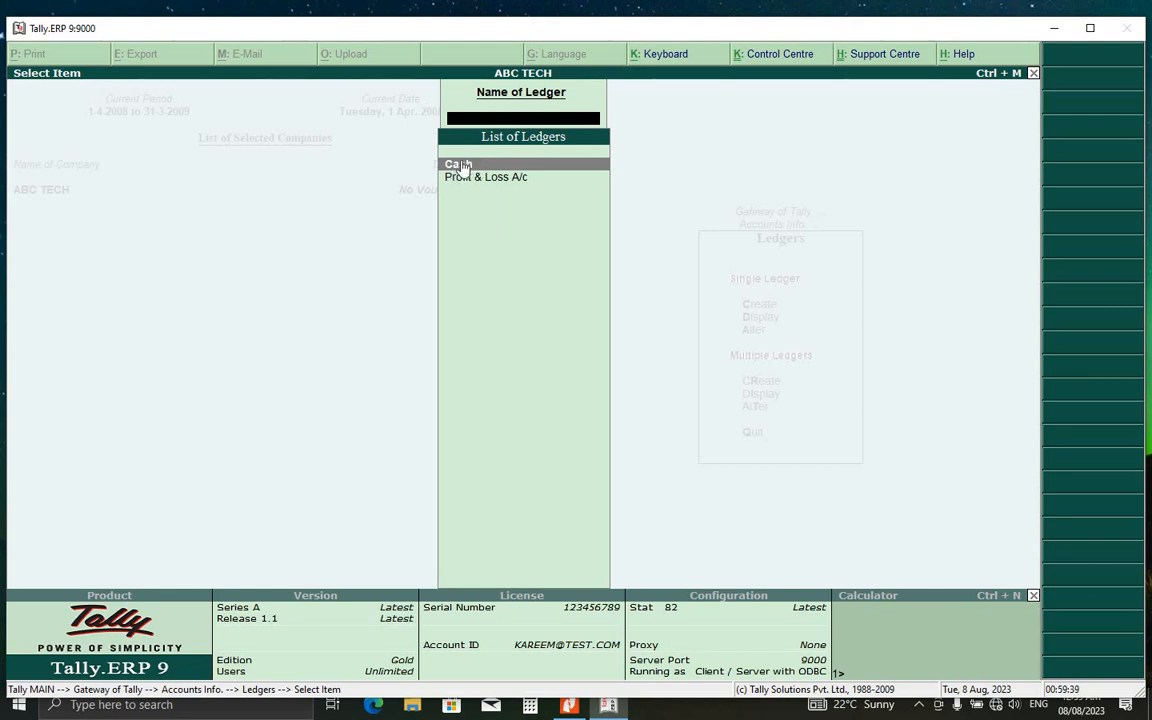
mouse_move(488, 209)
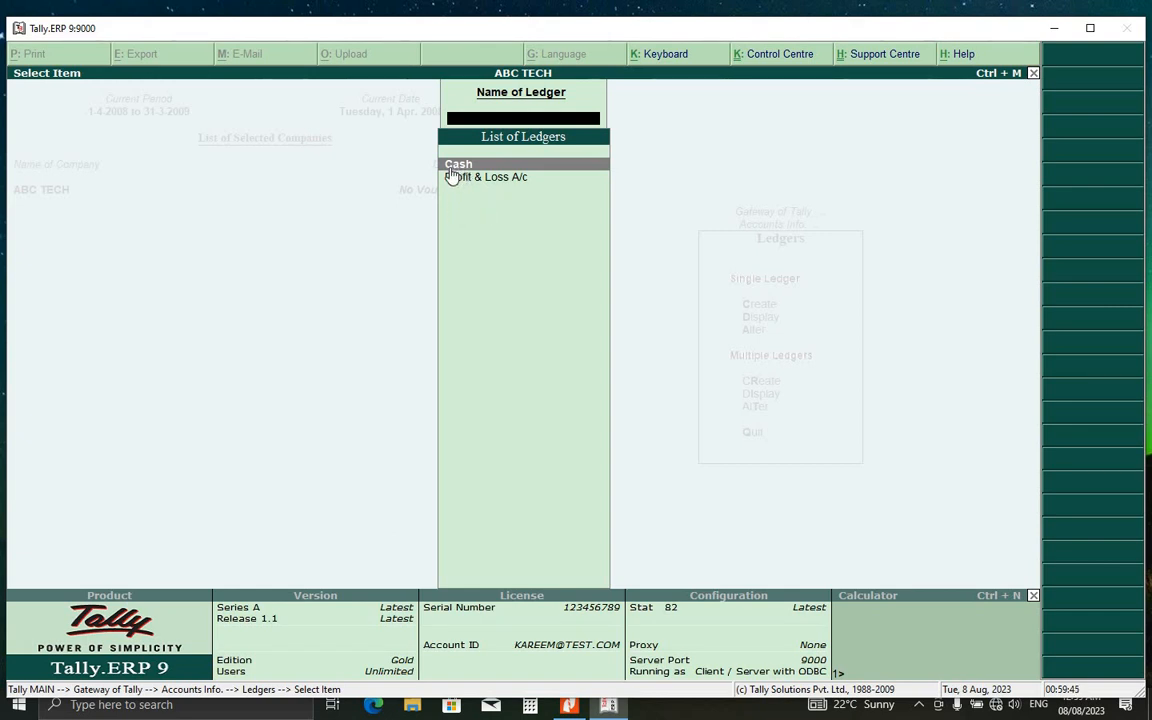
mouse_move(490, 195)
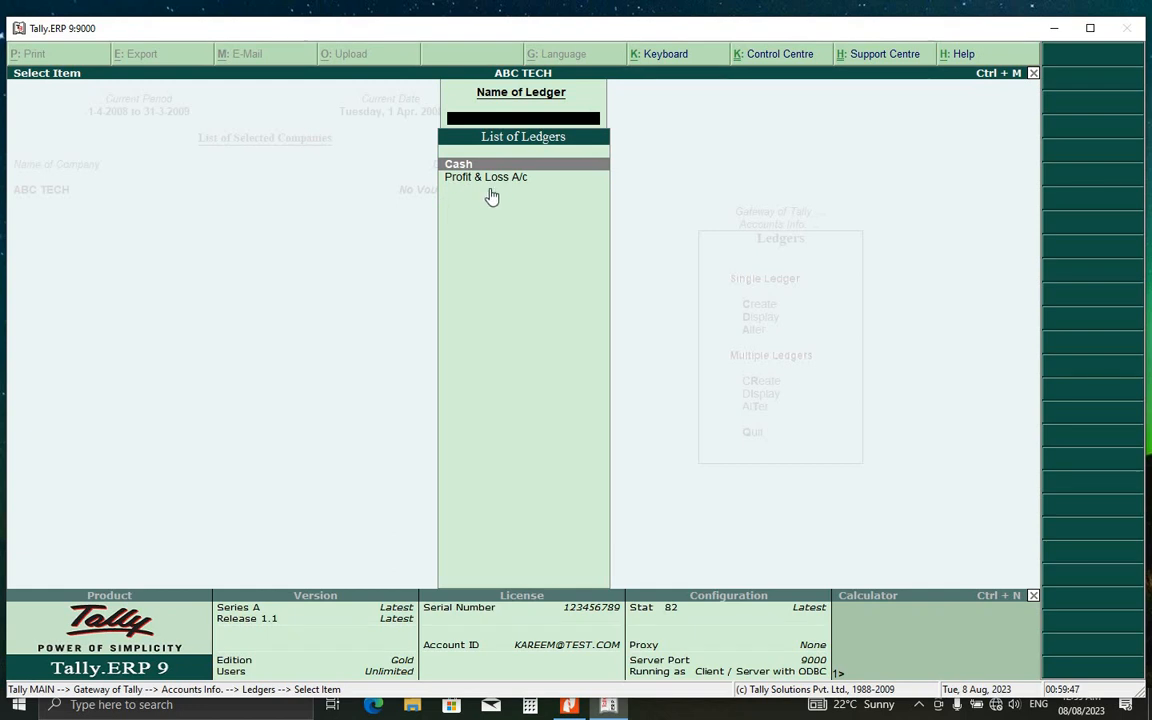
mouse_move(463, 188)
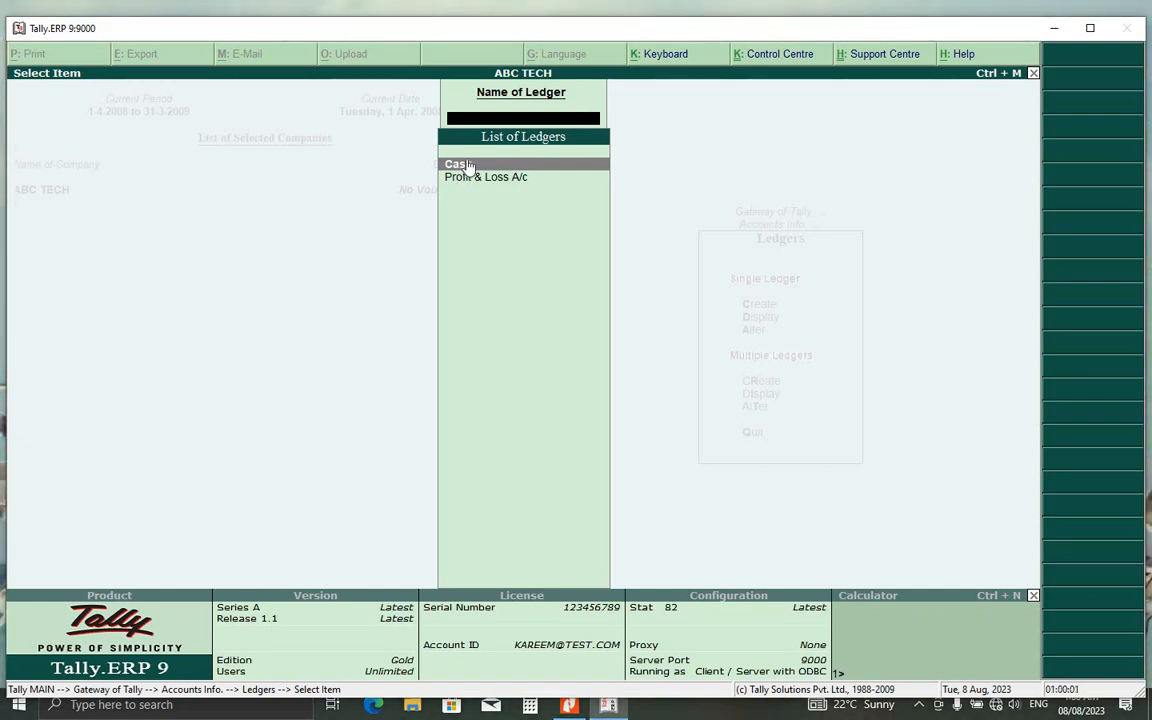
- Open the Cash ledger in Ledger Alteration and rename it to PETTY CASH
click(461, 164)
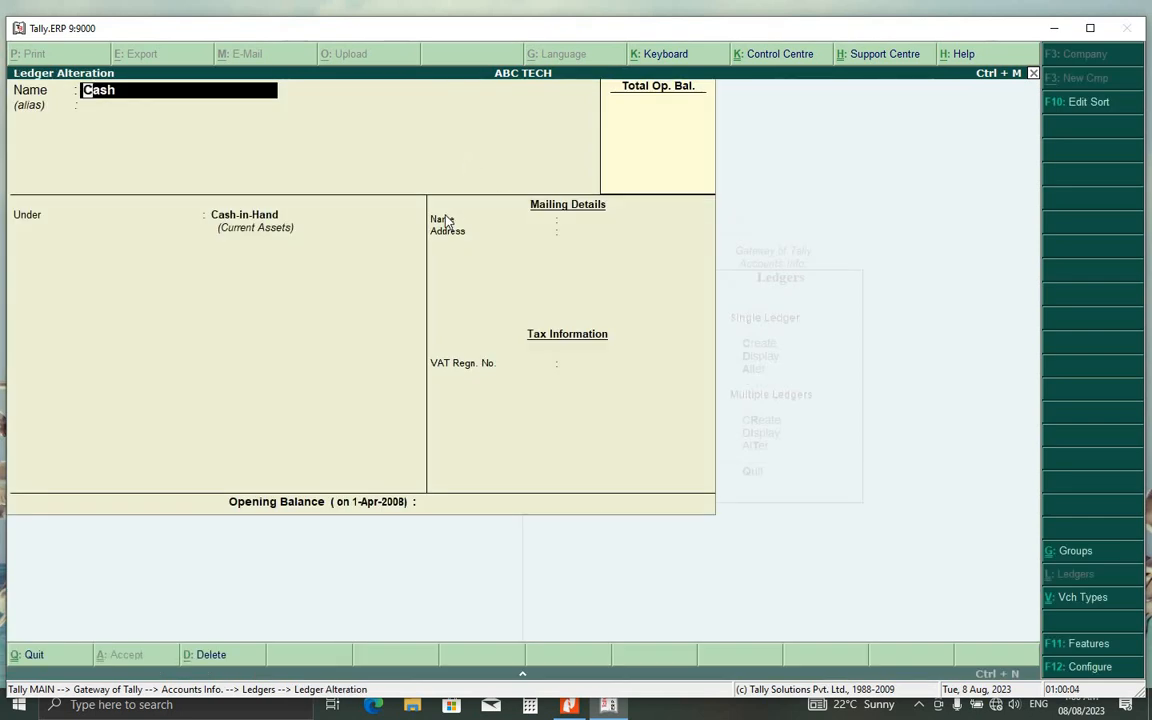
mouse_move(186, 175)
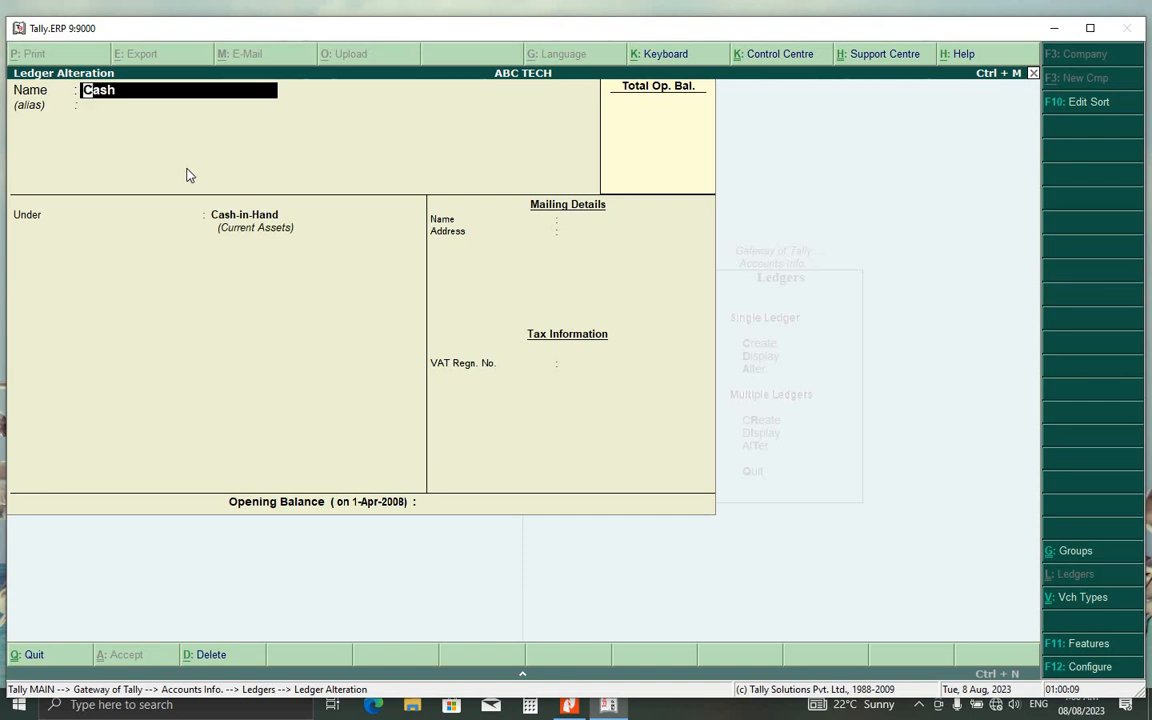
text(P)
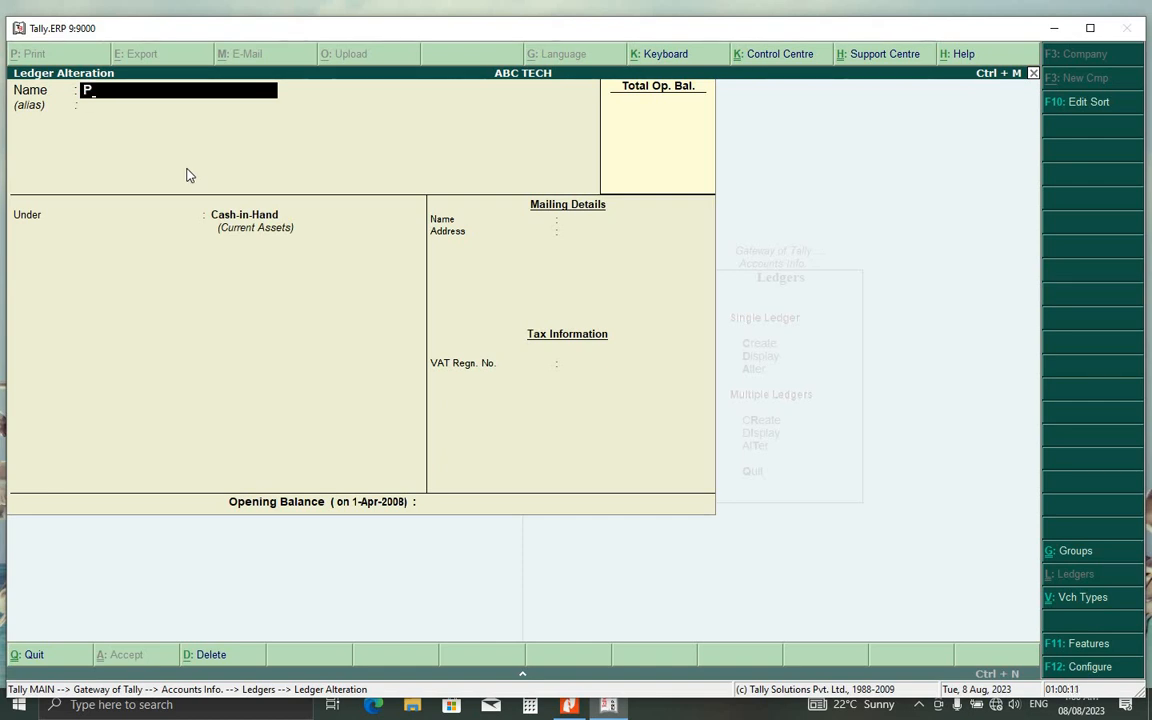
text(ETT)
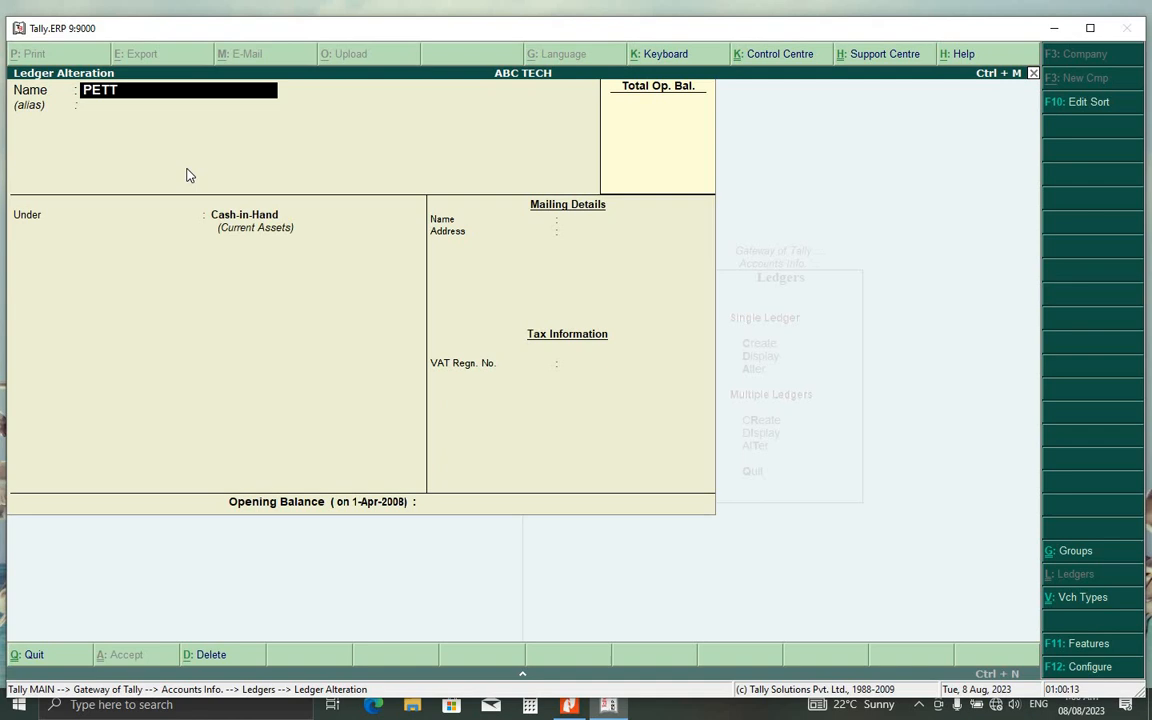
text(Y)
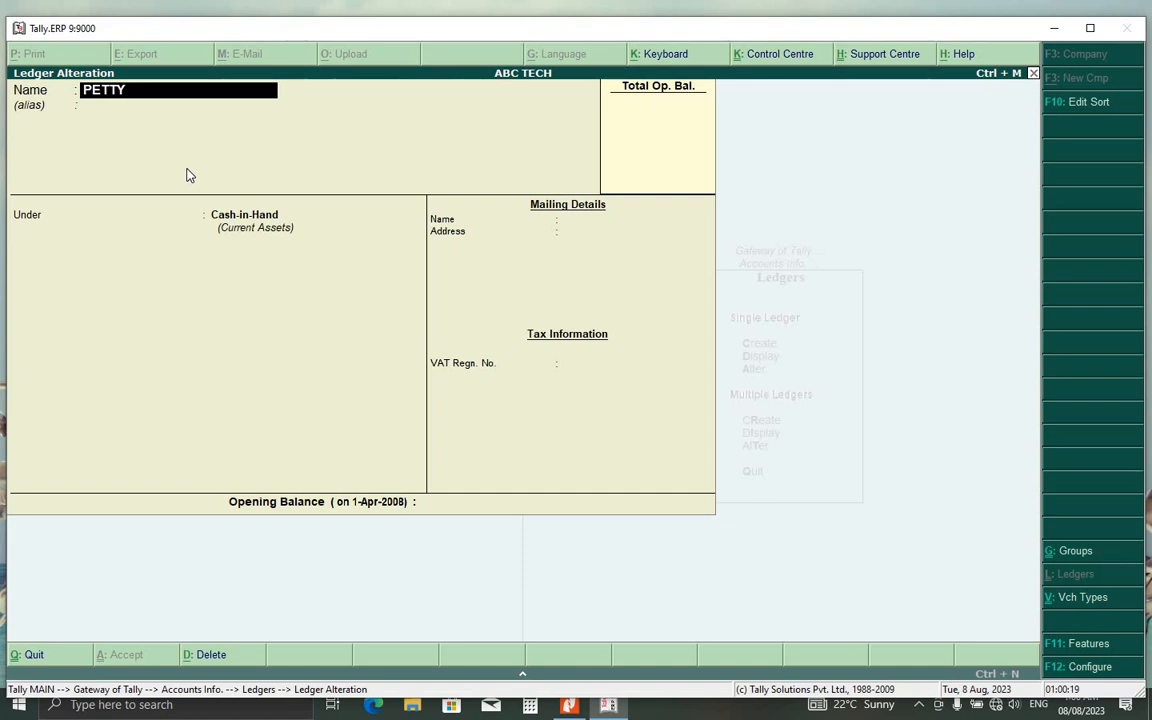
key(Backspace)
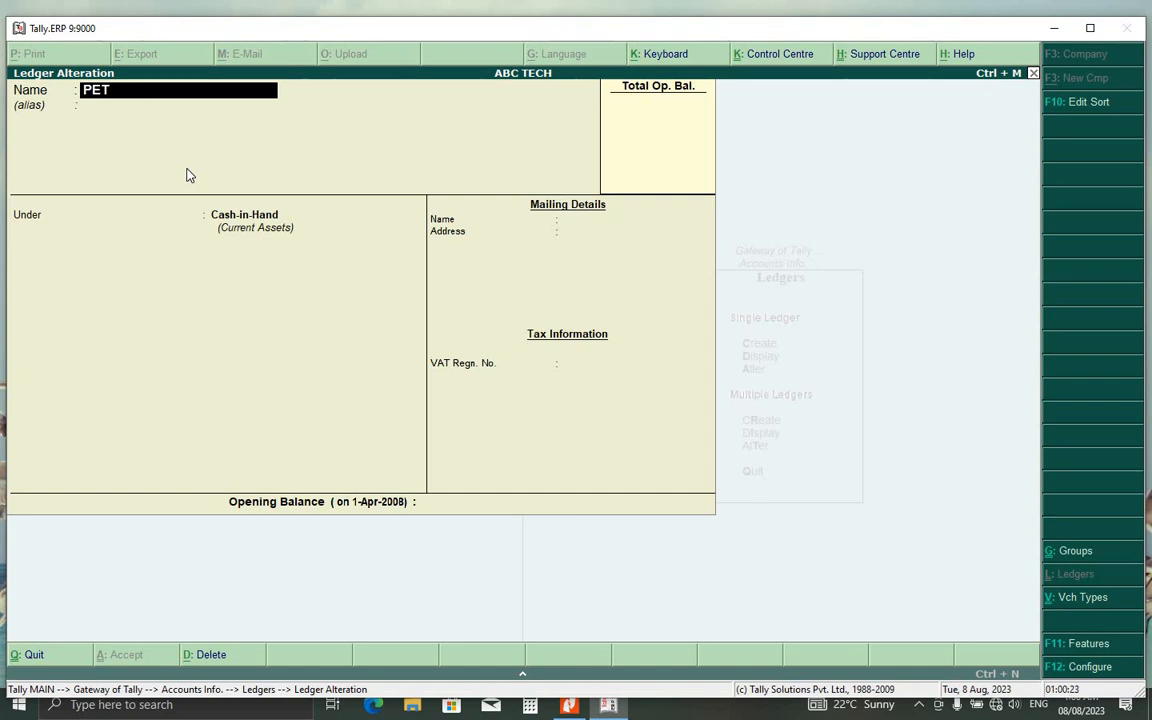
text(TY)
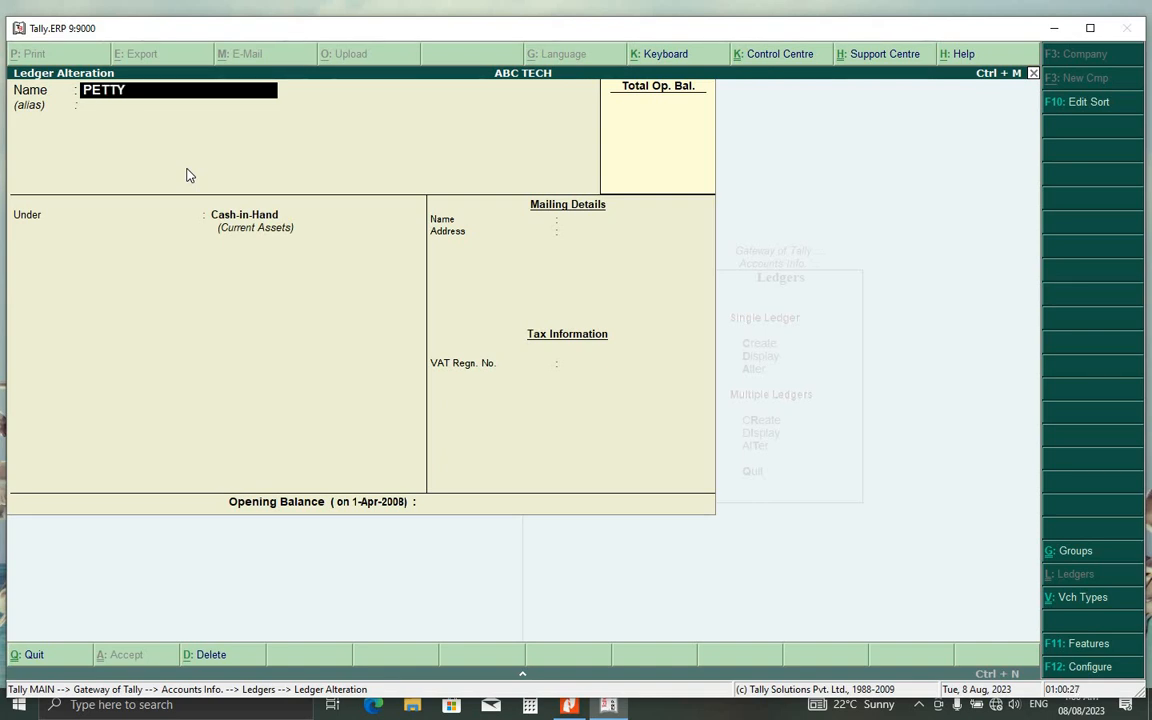
text(CASH)
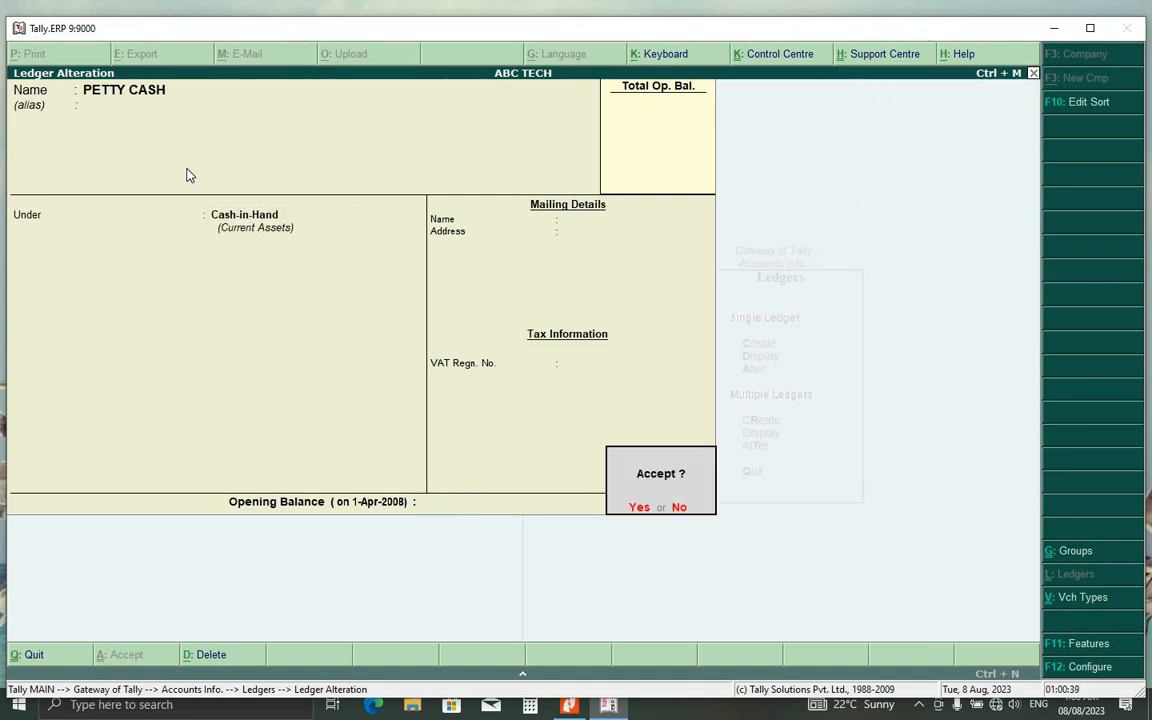
- Accept the ledger alteration so PETTY CASH is saved and listed
click(639, 507)
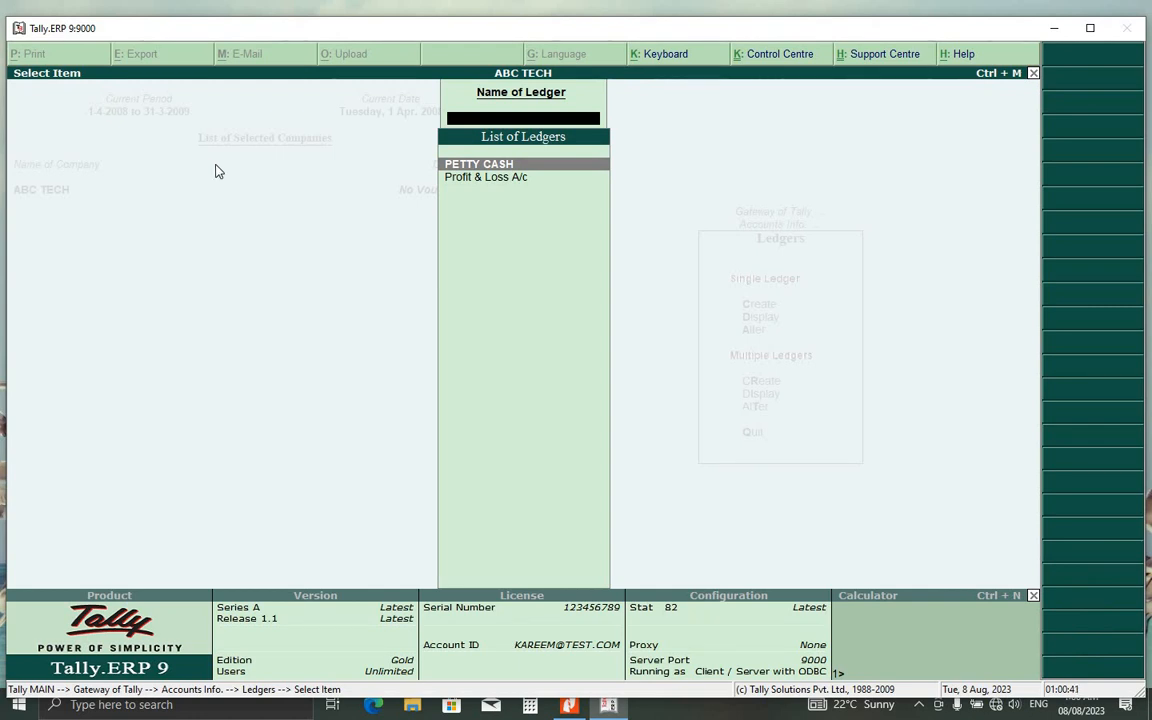
mouse_move(485, 177)
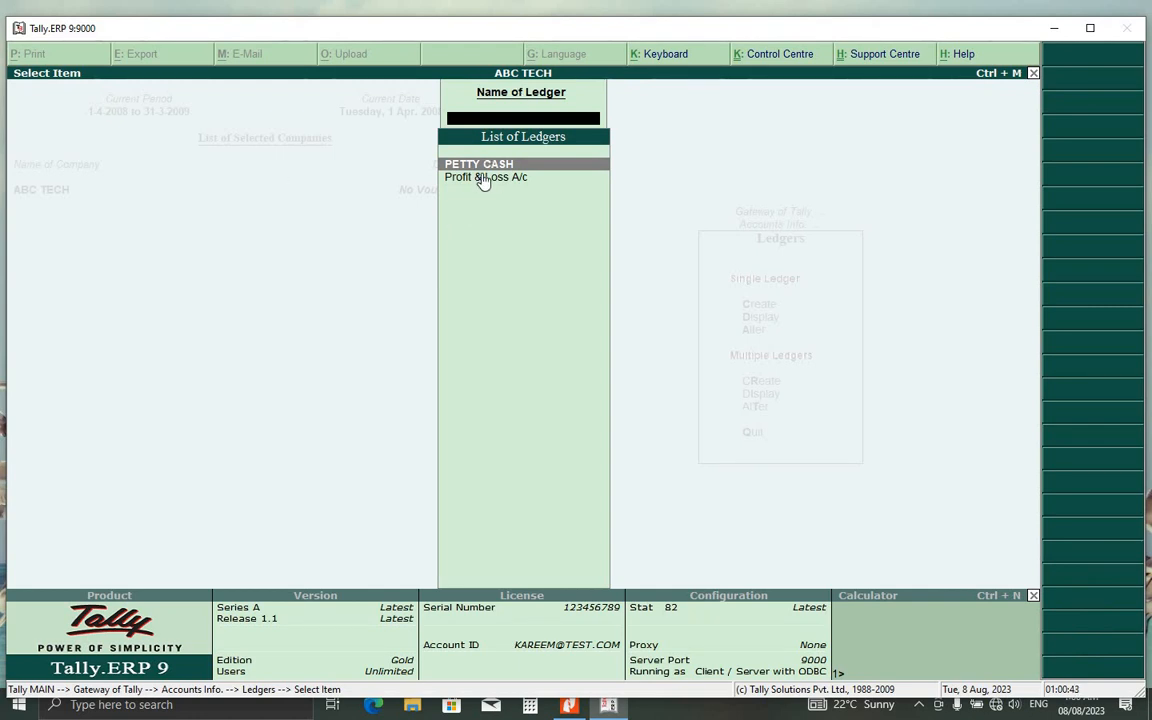
mouse_move(504, 200)
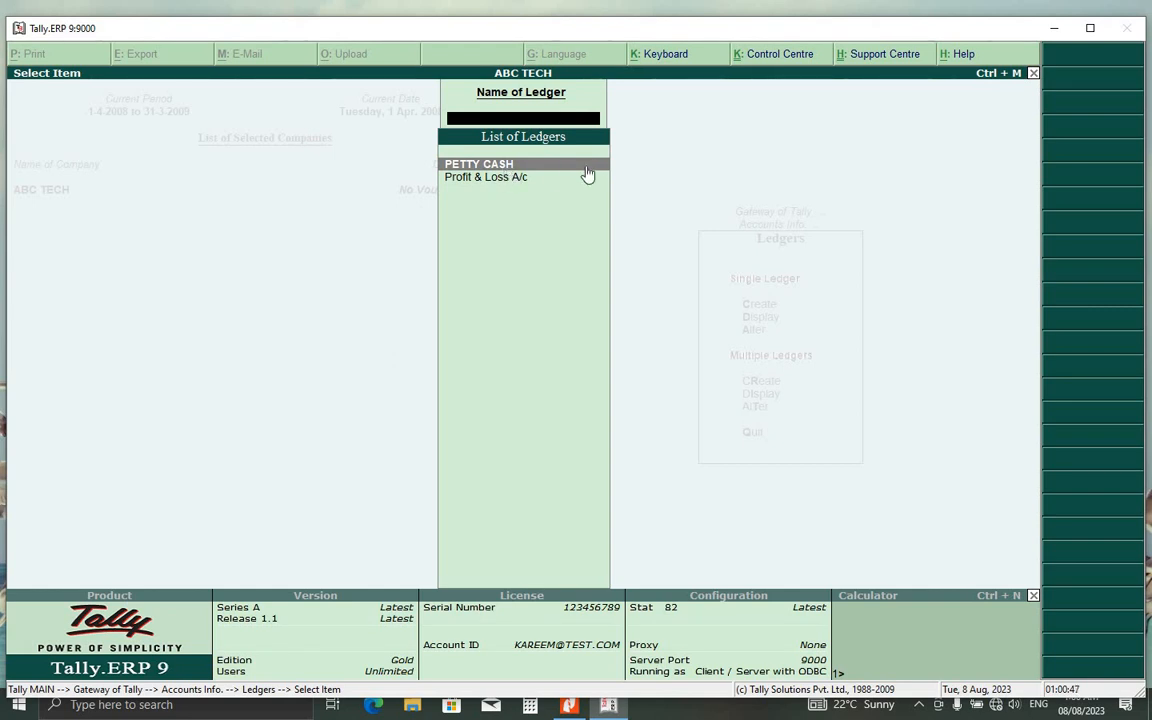
mouse_move(481, 237)
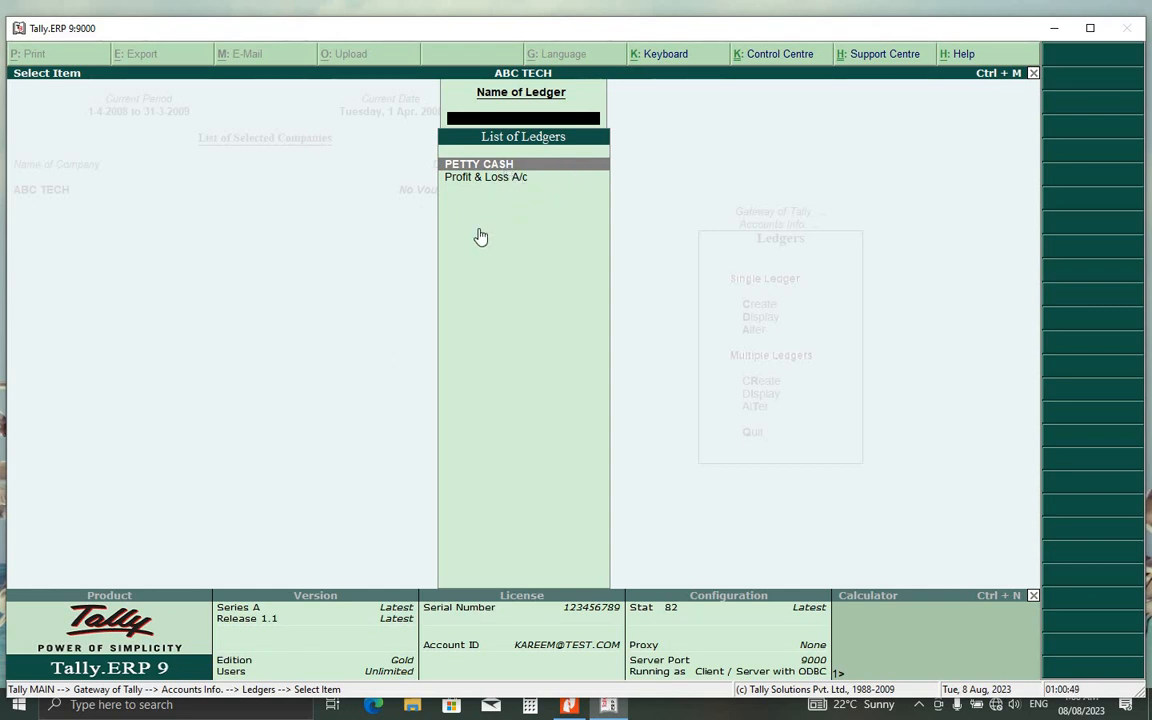
mouse_move(476, 221)
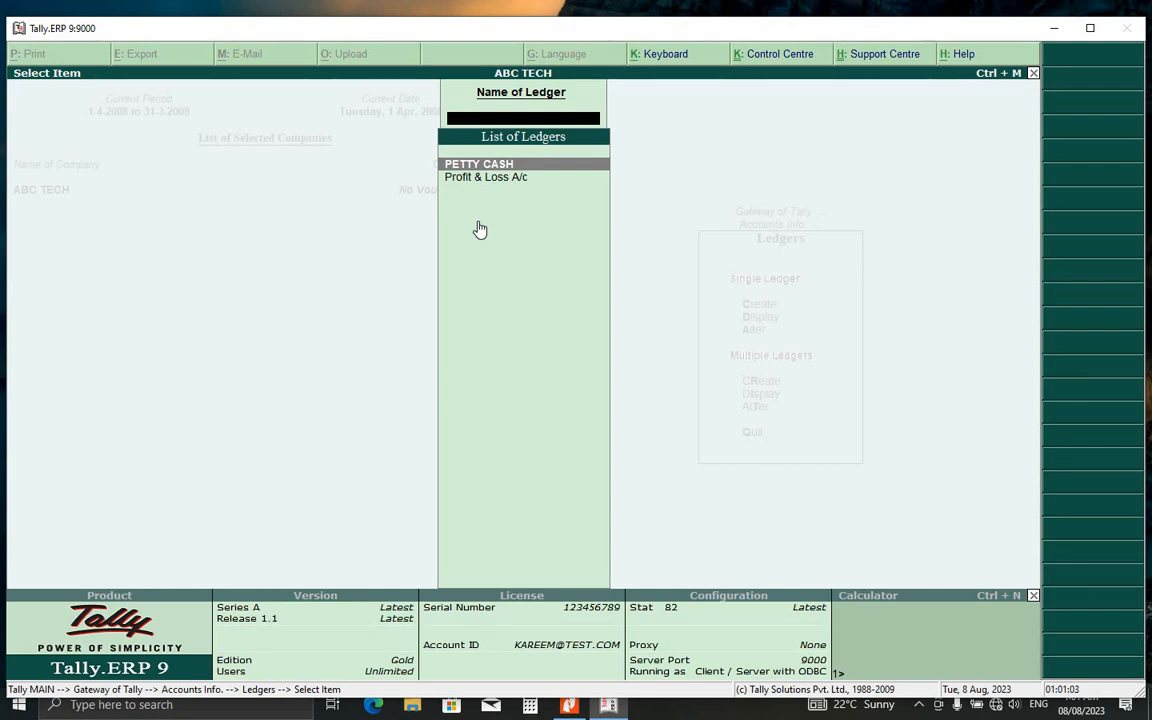
mouse_move(487, 226)
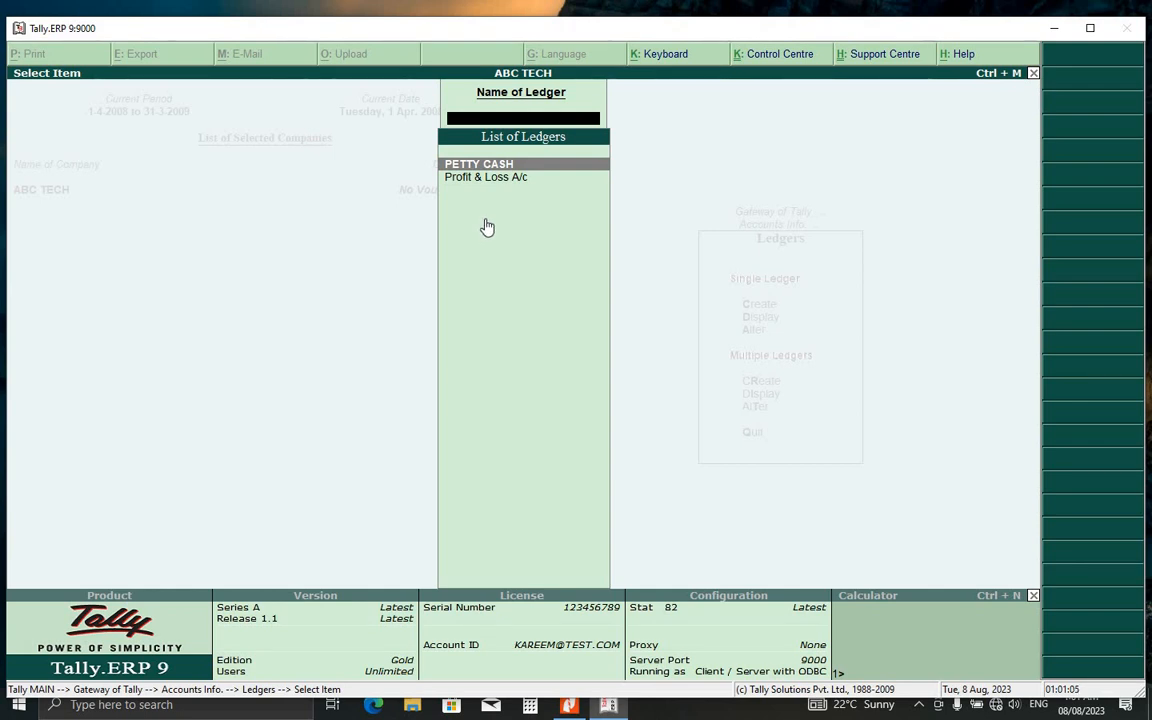